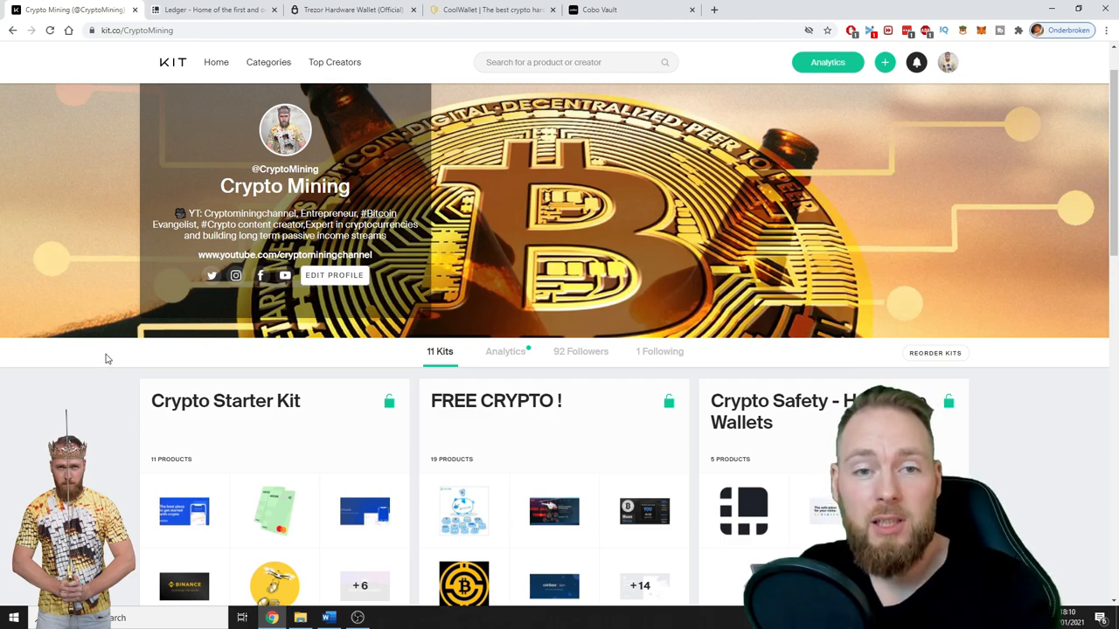
pyautogui.moveTo(112, 354)
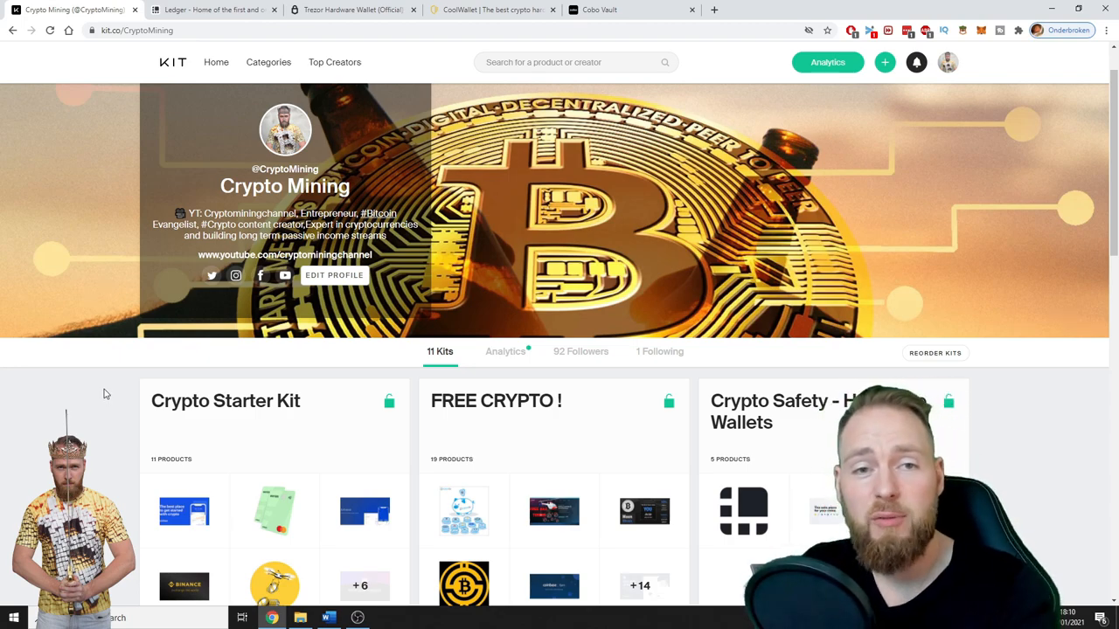
pyautogui.moveTo(77, 401)
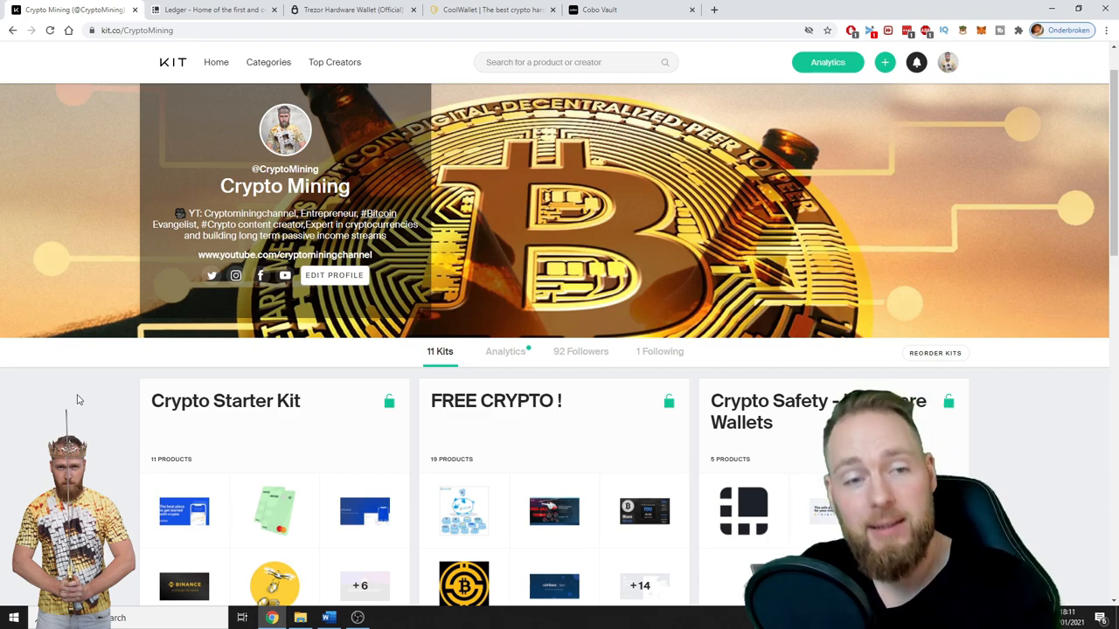
pyautogui.moveTo(67, 353)
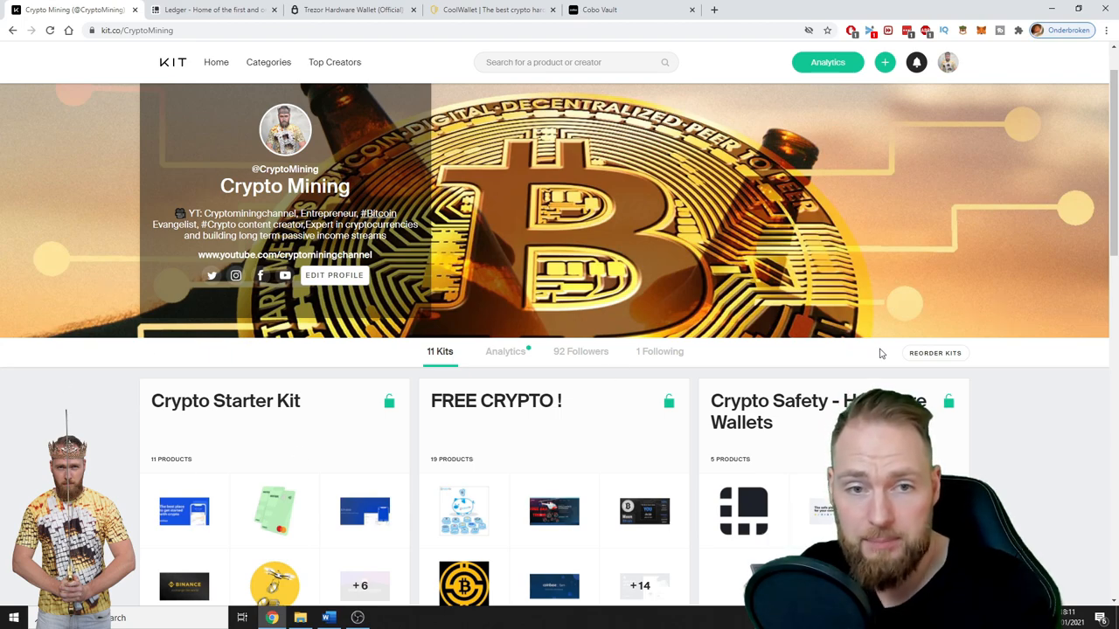
# Browse the Crypto Safety - Hardware Wallets kit and follow its Ledger product to Ledger's shop.
pyautogui.scroll(-3)
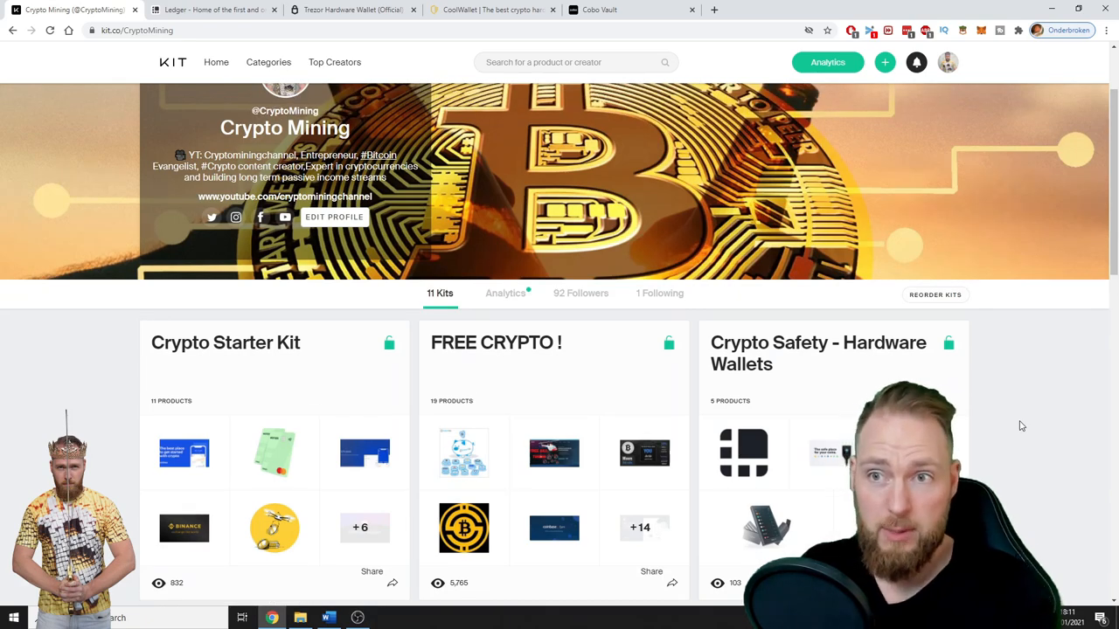
pyautogui.scroll(-3)
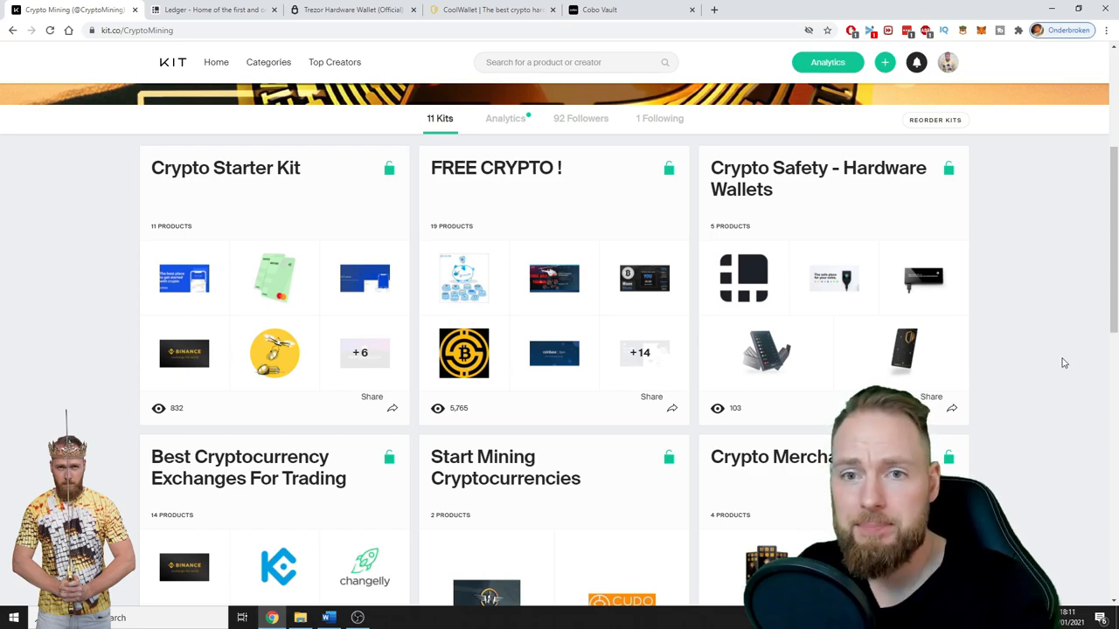
pyautogui.scroll(3)
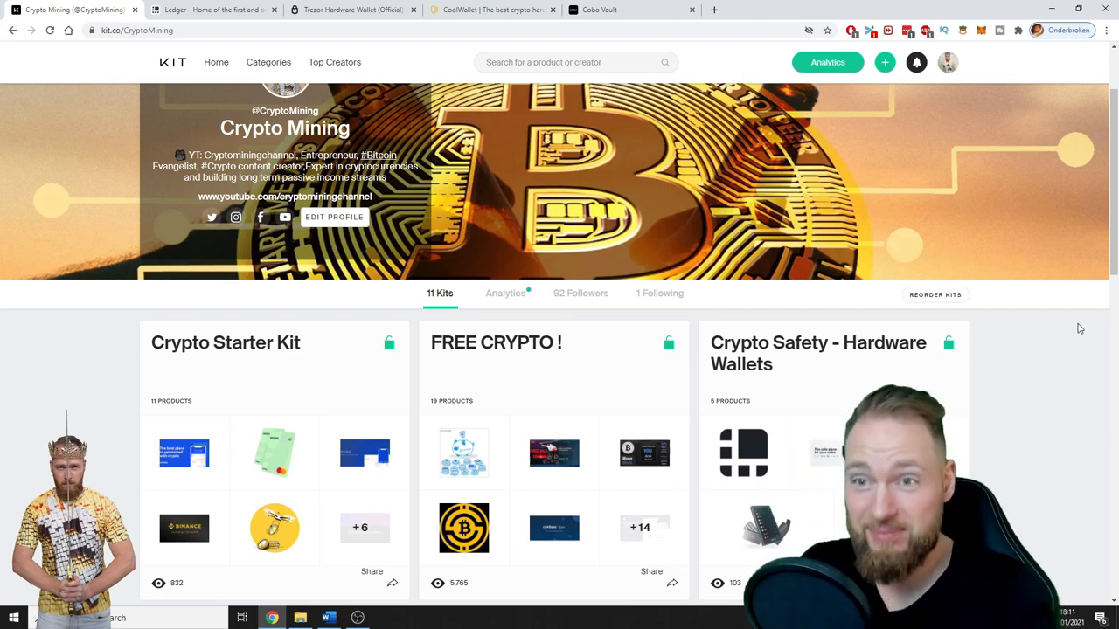
pyautogui.moveTo(1095, 393)
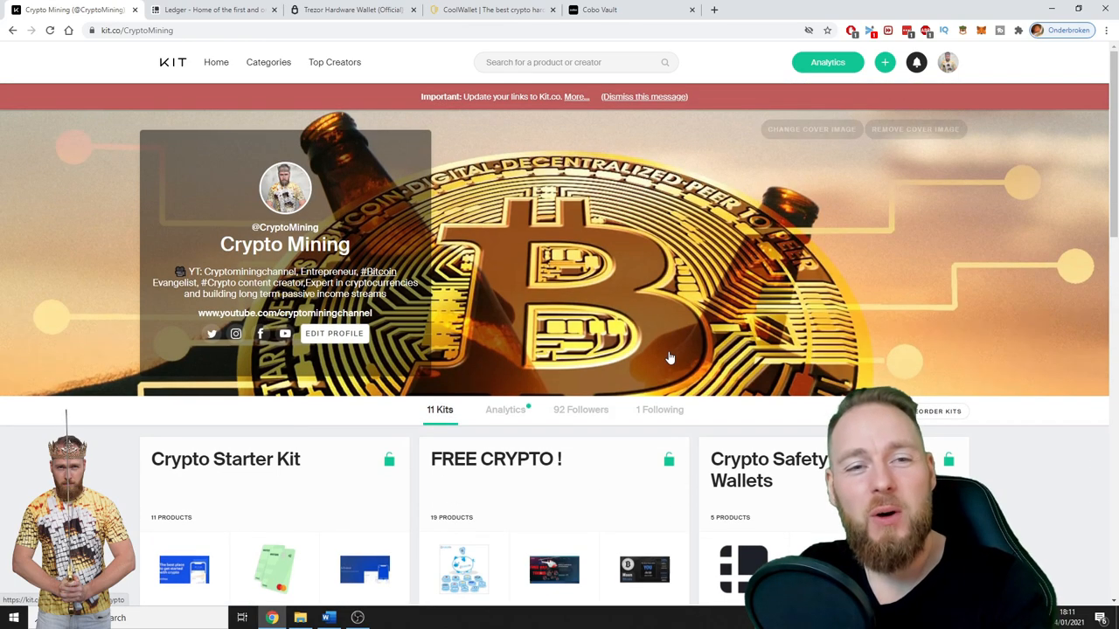
pyautogui.scroll(-3)
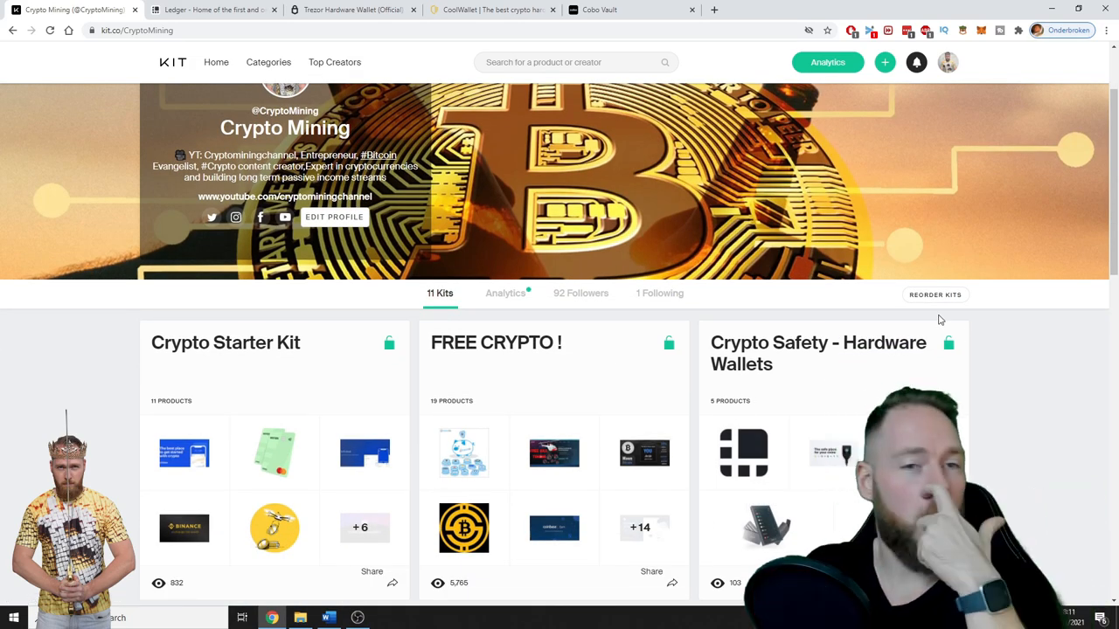
pyautogui.scroll(-3)
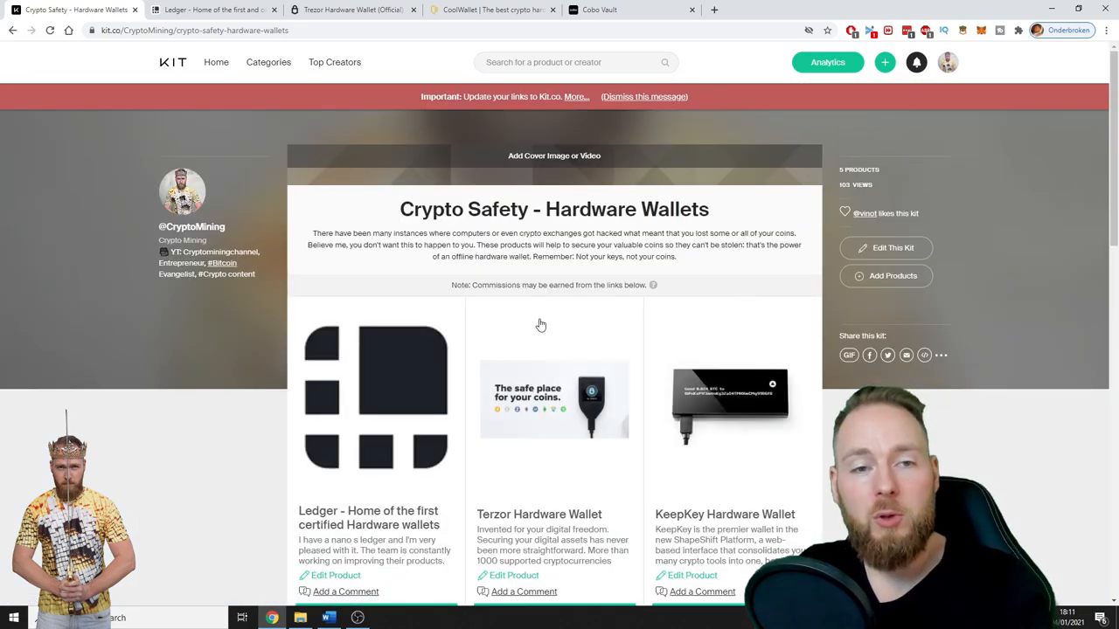
pyautogui.moveTo(157, 429)
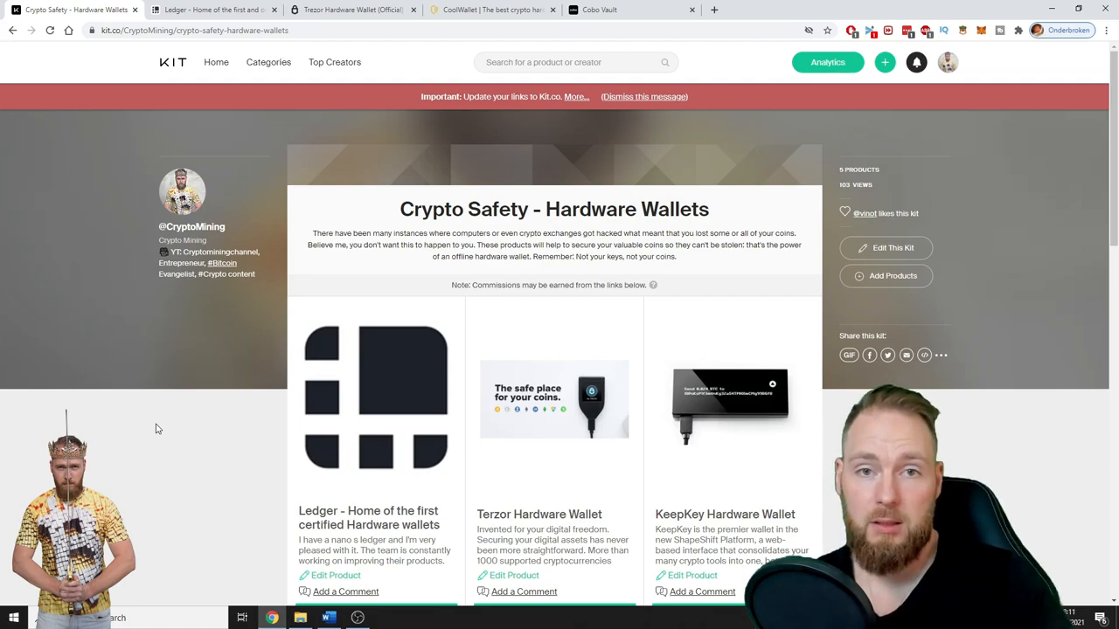
pyautogui.scroll(-3)
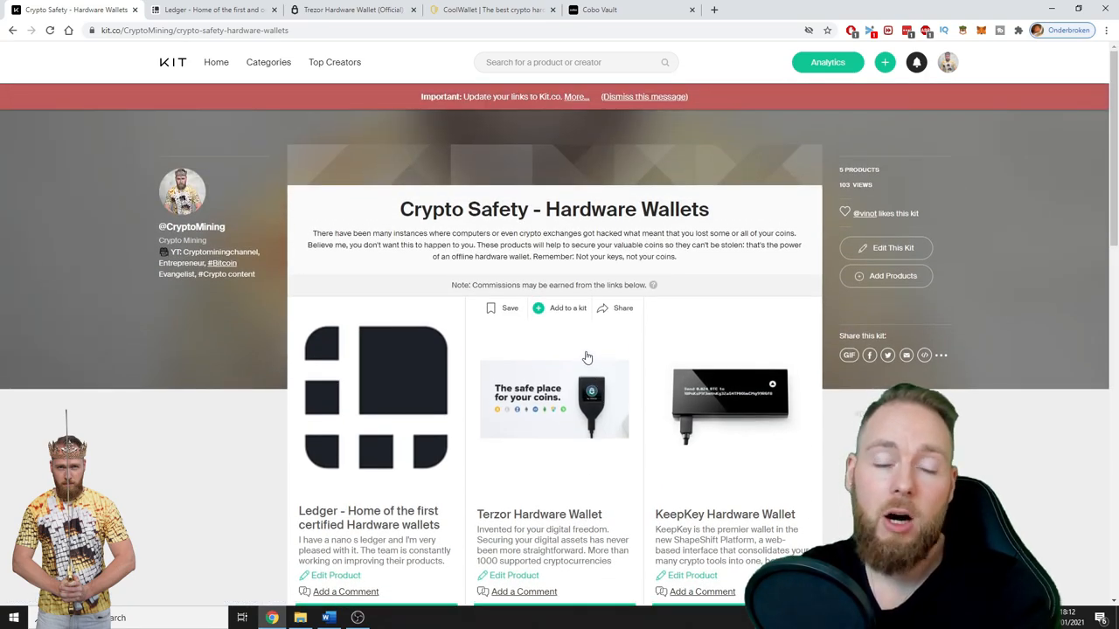
pyautogui.moveTo(500, 360)
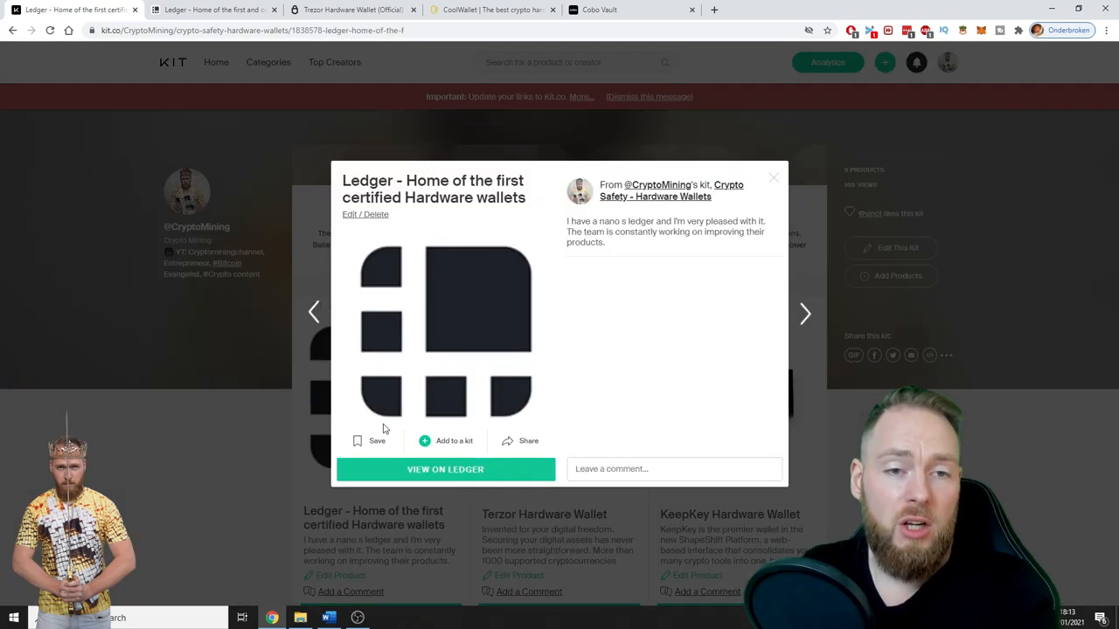
pyautogui.click(444, 468)
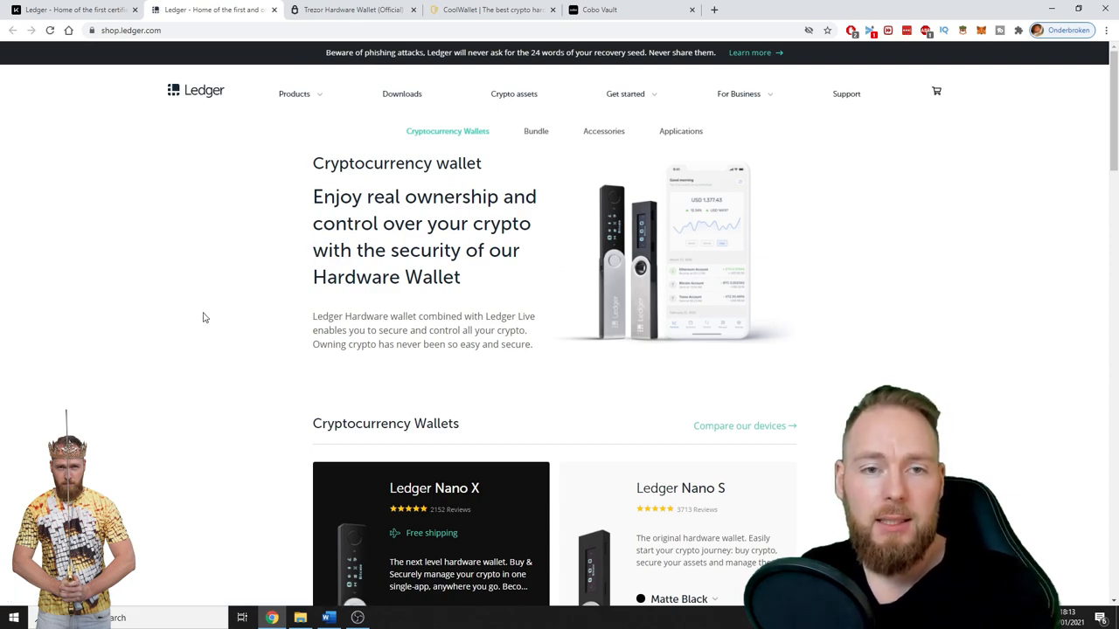
# Scroll the Ledger shop to the Cryptocurrency Wallets section with Nano X at 119 € and Nano S at 59 €.
pyautogui.scroll(-3)
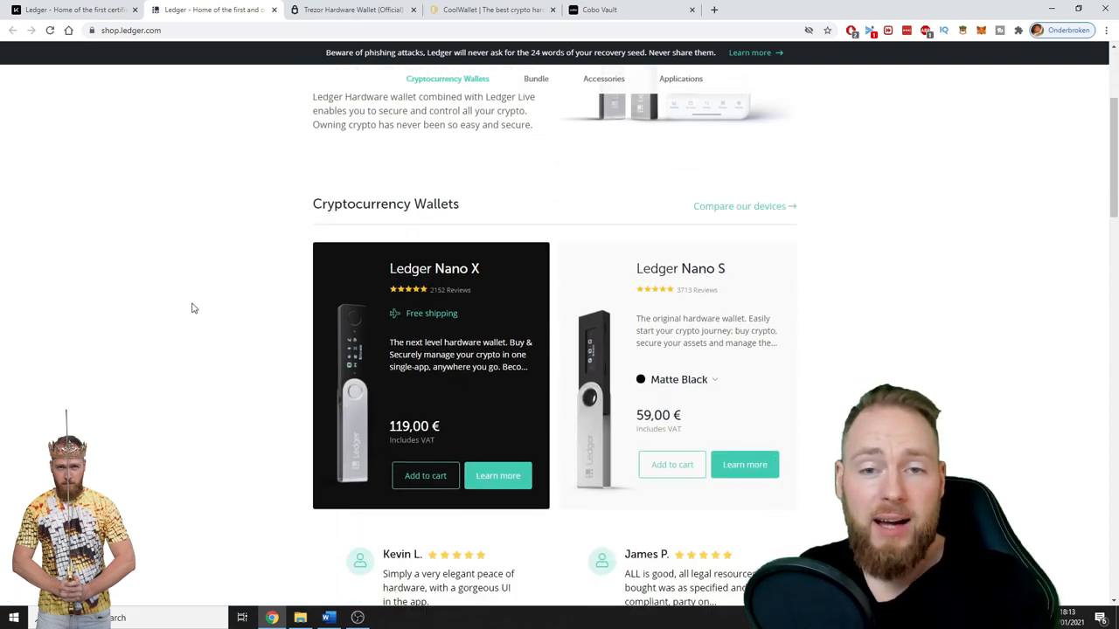
pyautogui.scroll(-3)
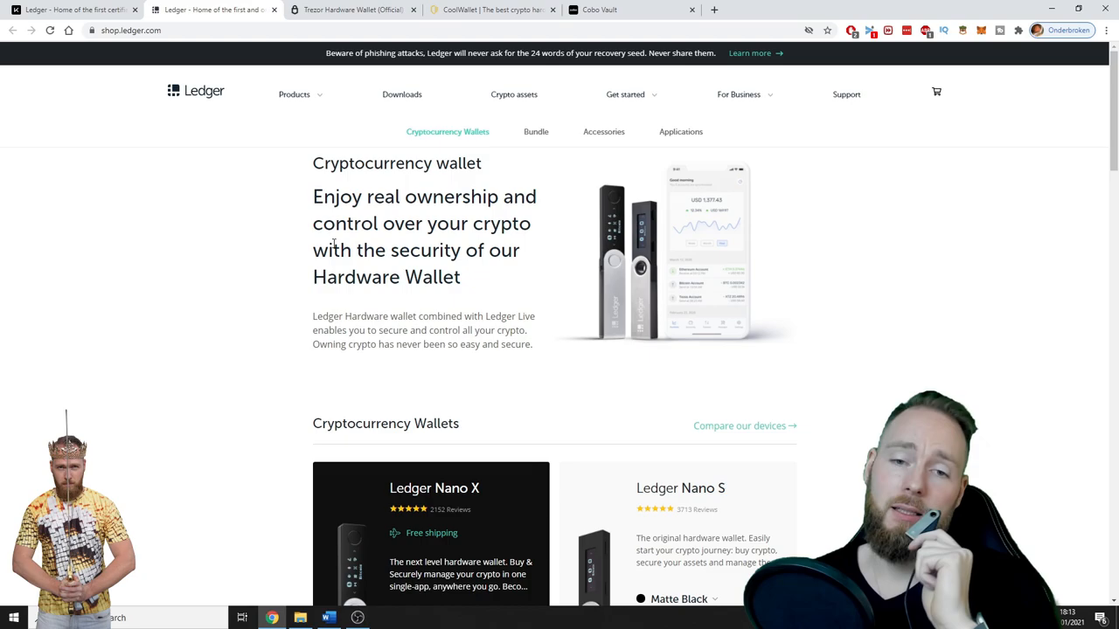
pyautogui.scroll(-3)
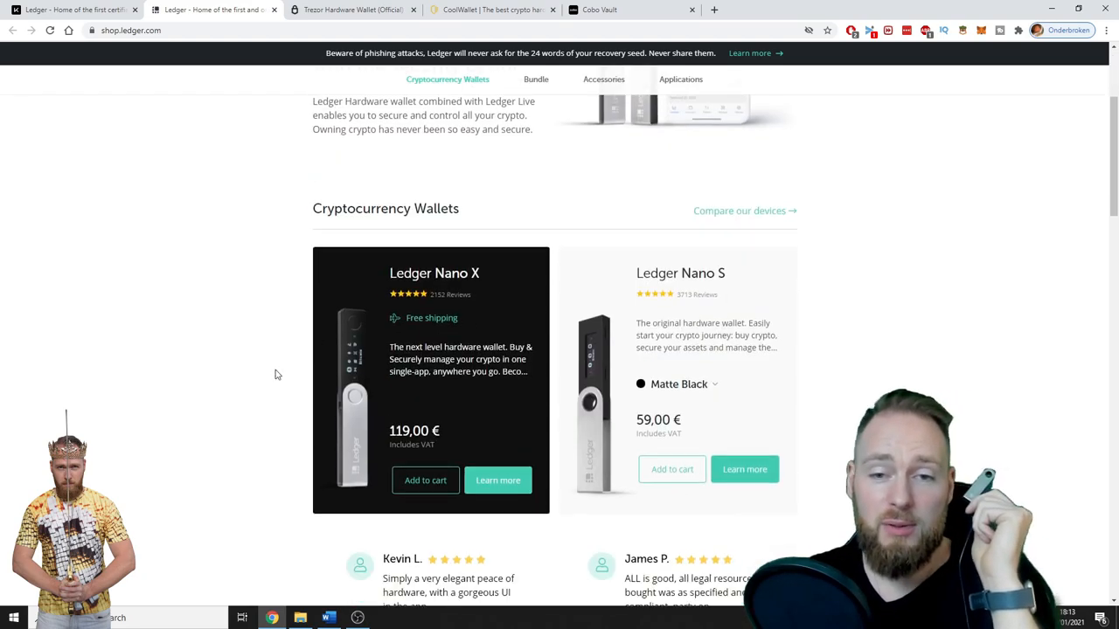
pyautogui.scroll(-3)
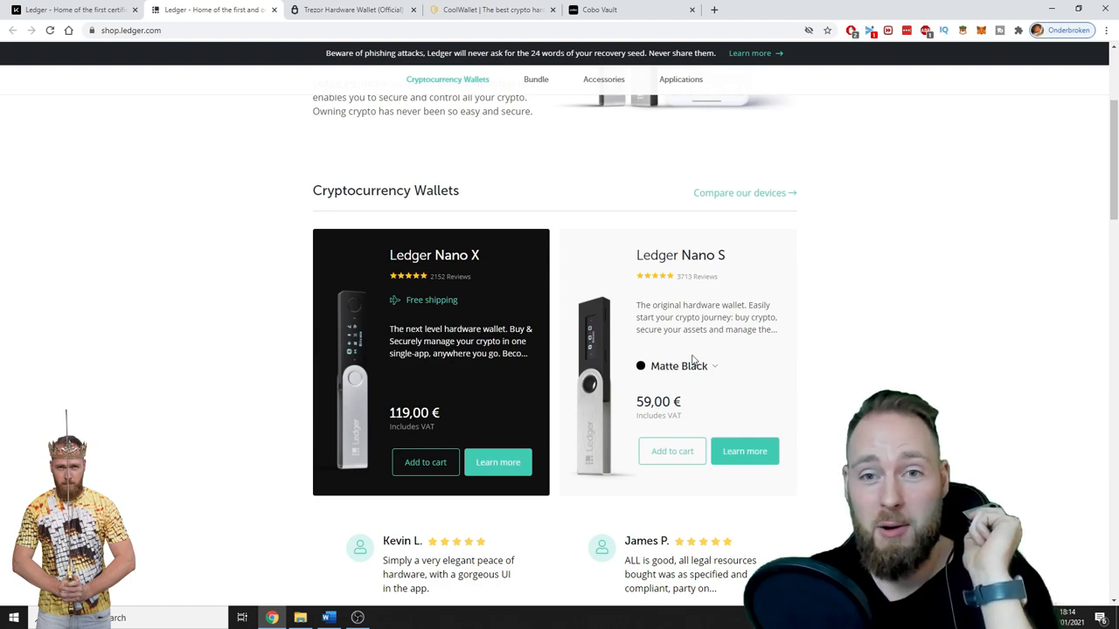
pyautogui.moveTo(754, 370)
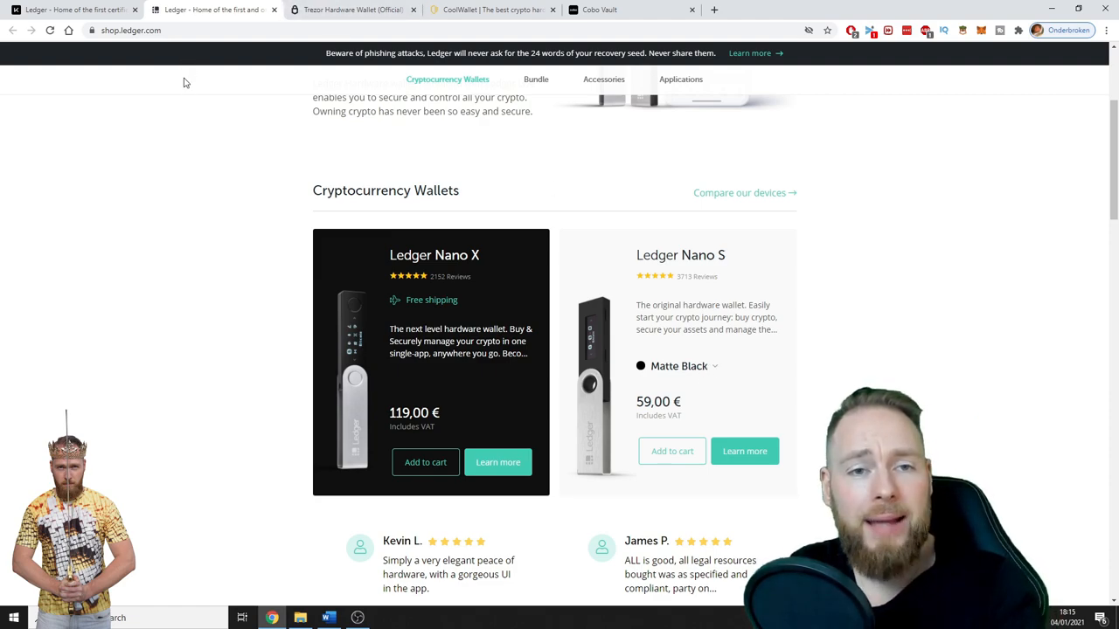
pyautogui.moveTo(195, 82)
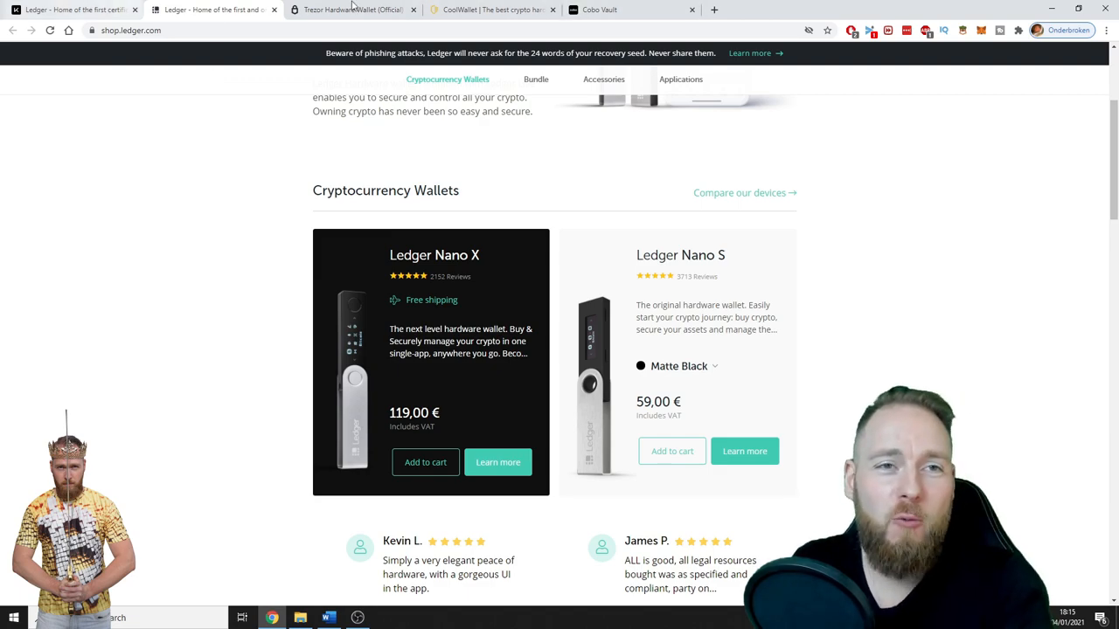
# Look over the Trezor site, then the CoolWallet S page, and land on the Cobo Vault shop.
pyautogui.click(349, 11)
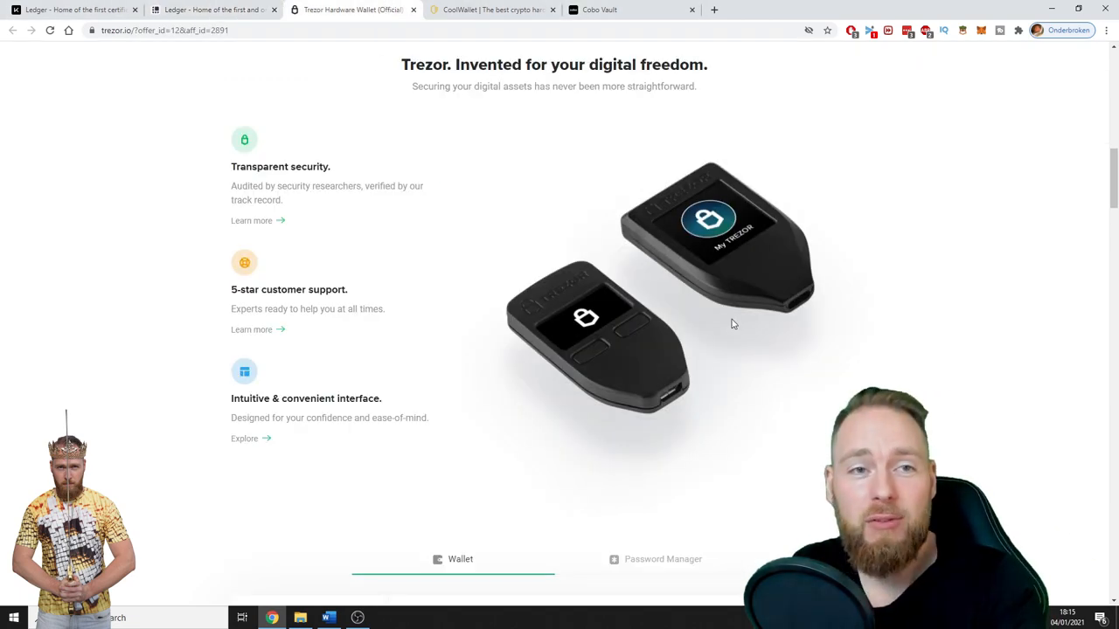
pyautogui.scroll(3)
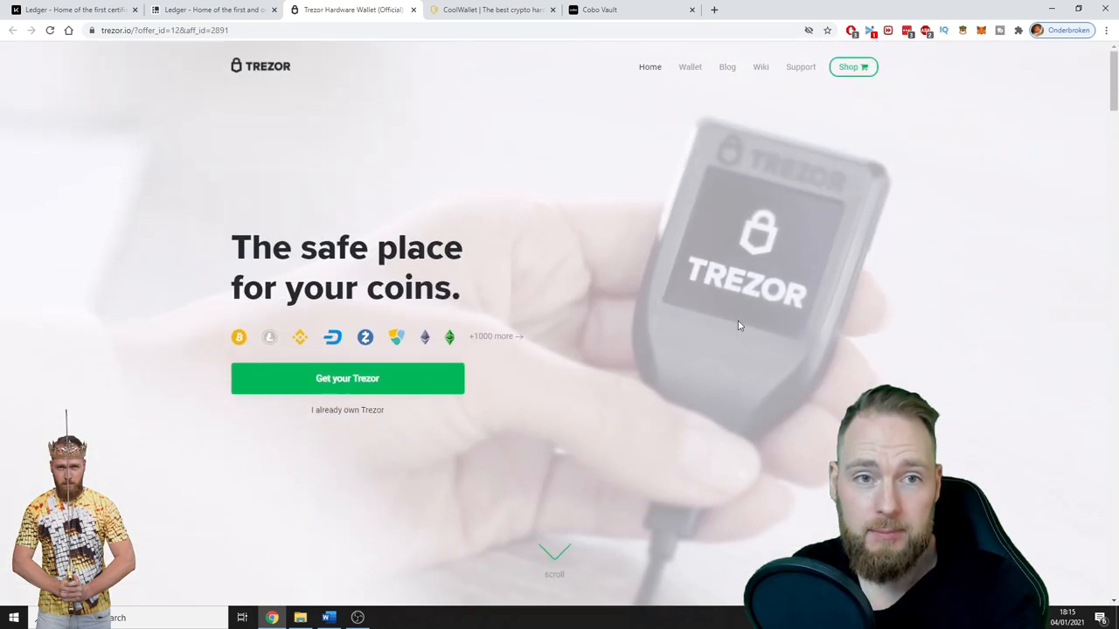
pyautogui.scroll(-3)
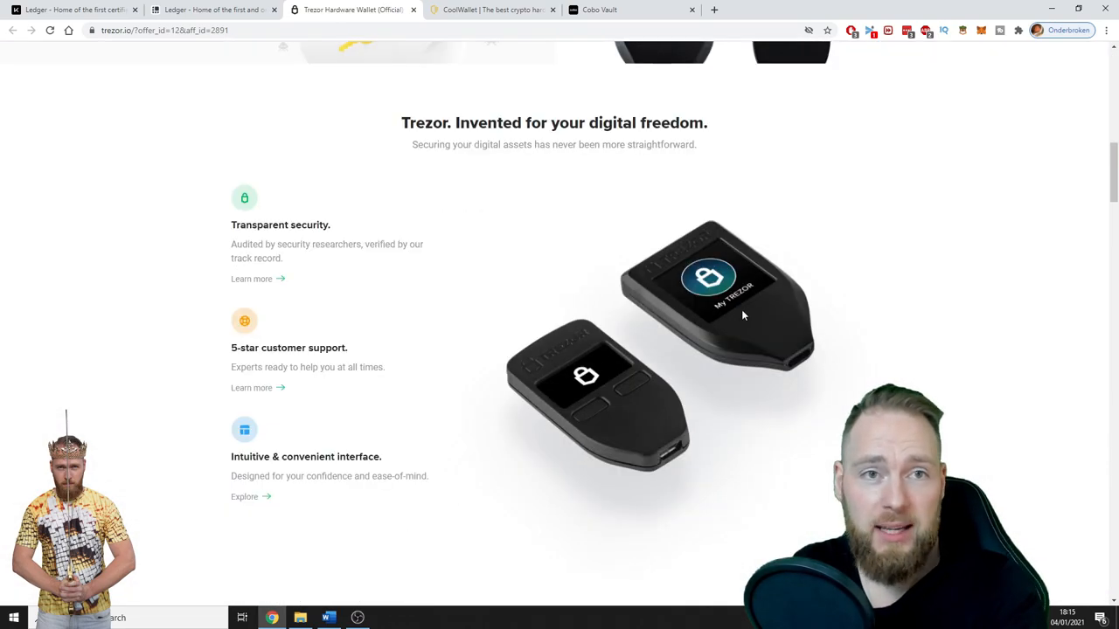
pyautogui.click(493, 10)
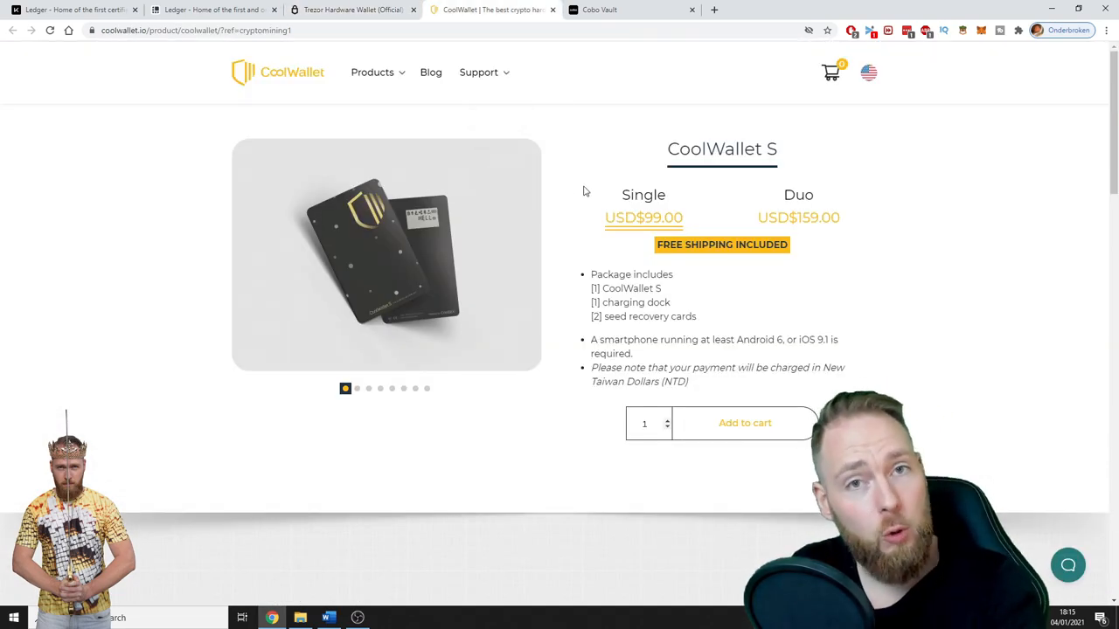
pyautogui.click(629, 11)
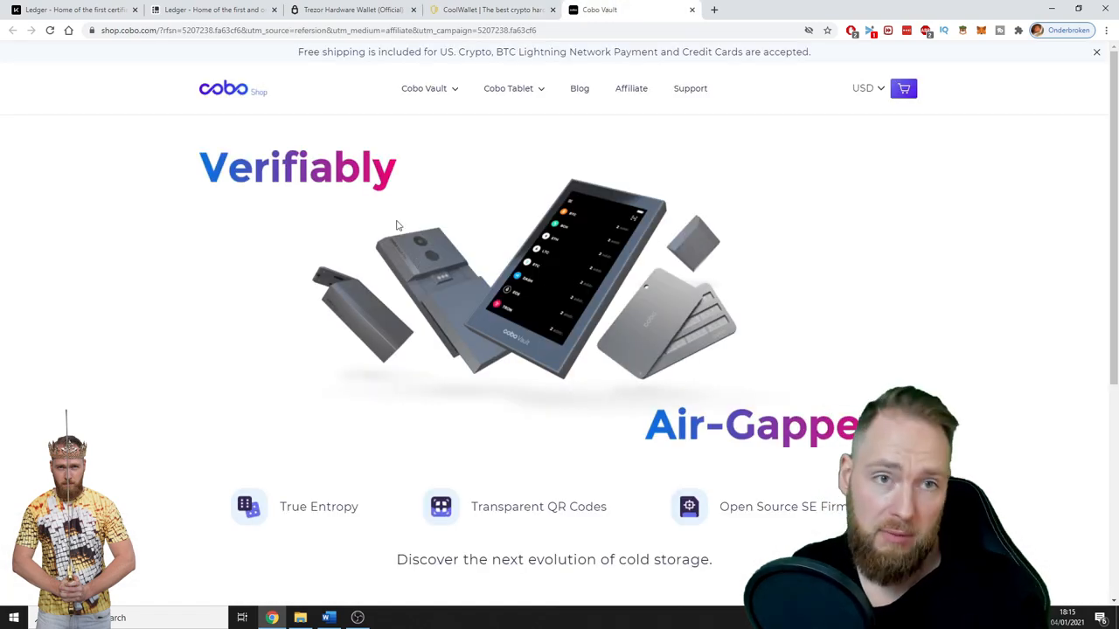
# Return to the Ledger shop and review the Nano X at 119,00 € and Nano S at 59,00 €.
pyautogui.click(213, 10)
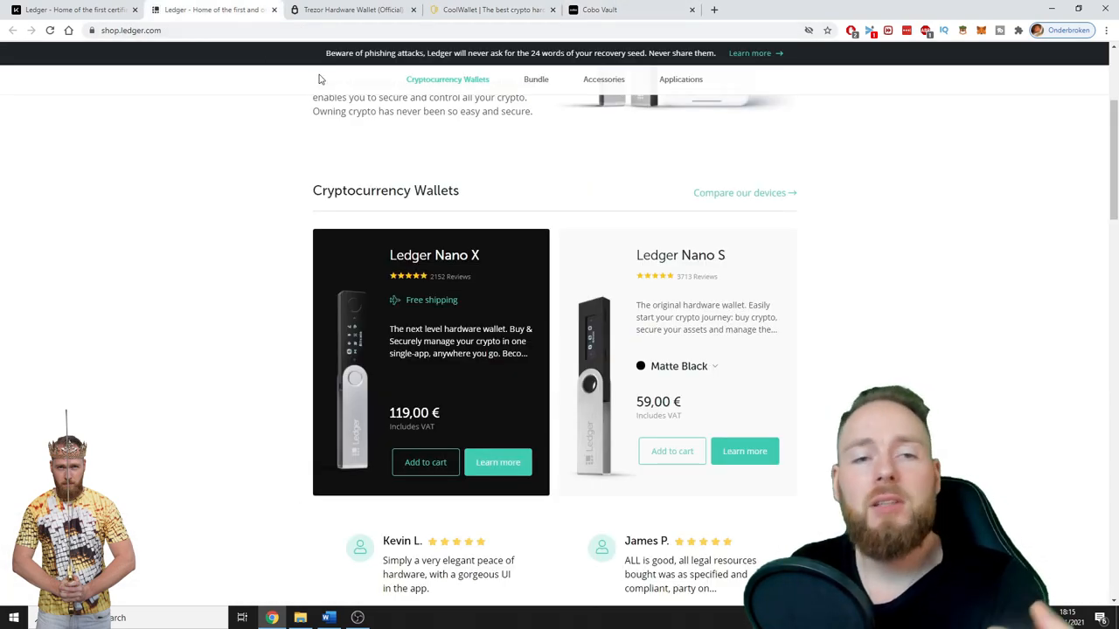
pyautogui.scroll(-3)
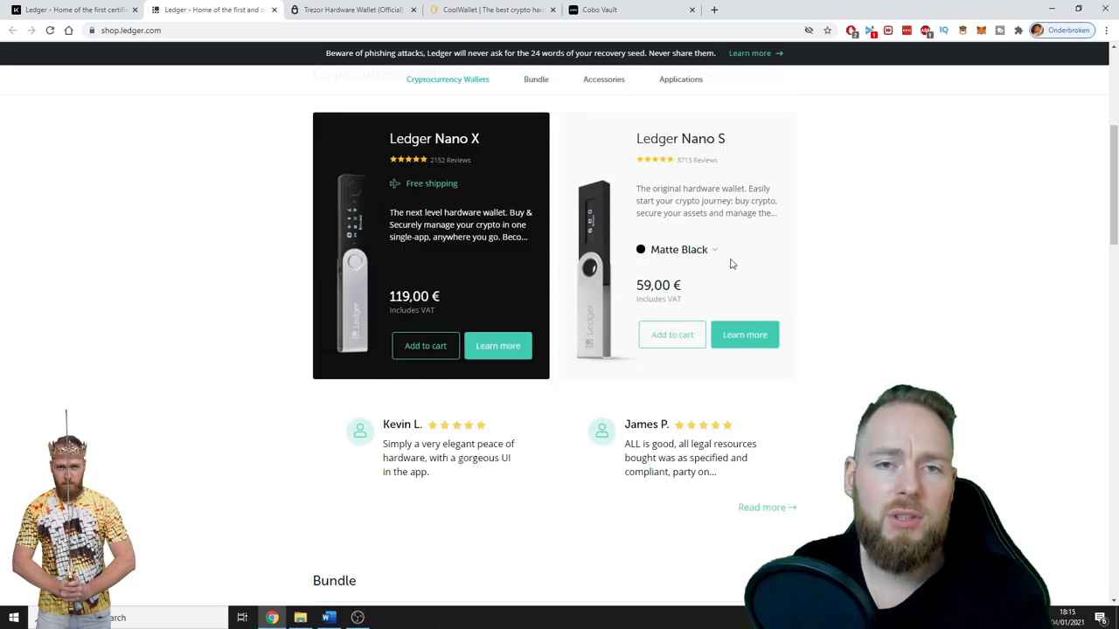
pyautogui.scroll(3)
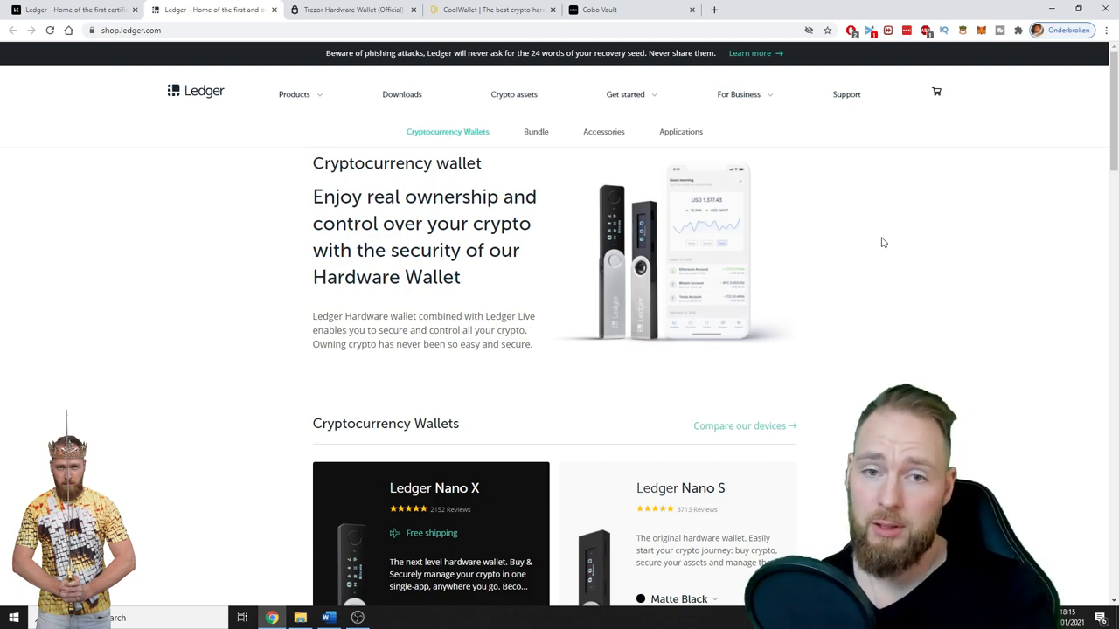
pyautogui.scroll(-3)
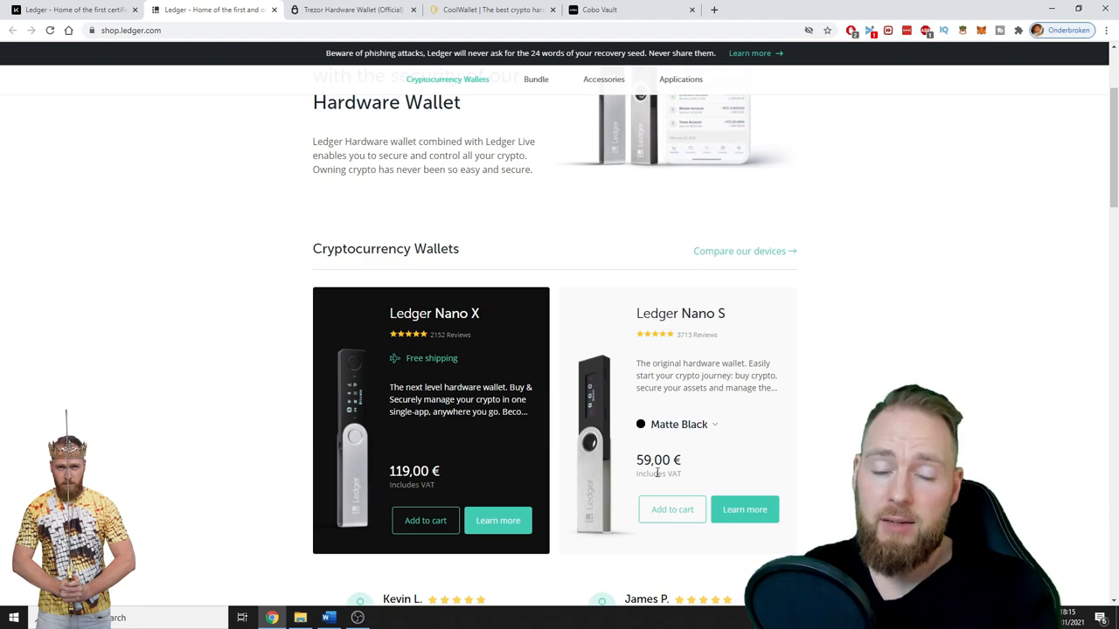
pyautogui.moveTo(563, 462)
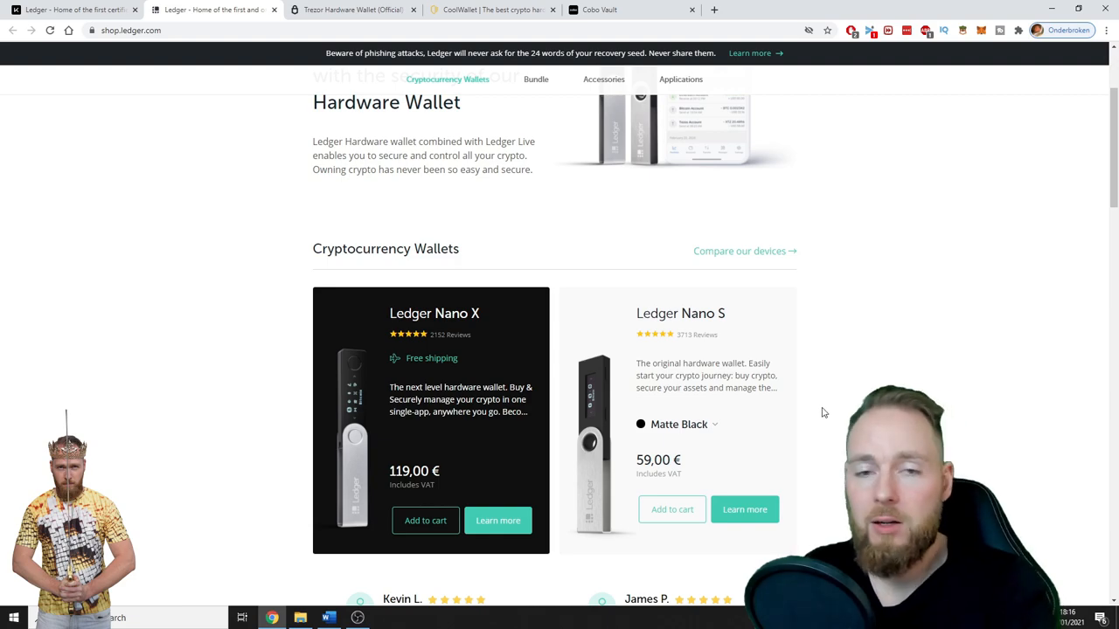
pyautogui.moveTo(832, 406)
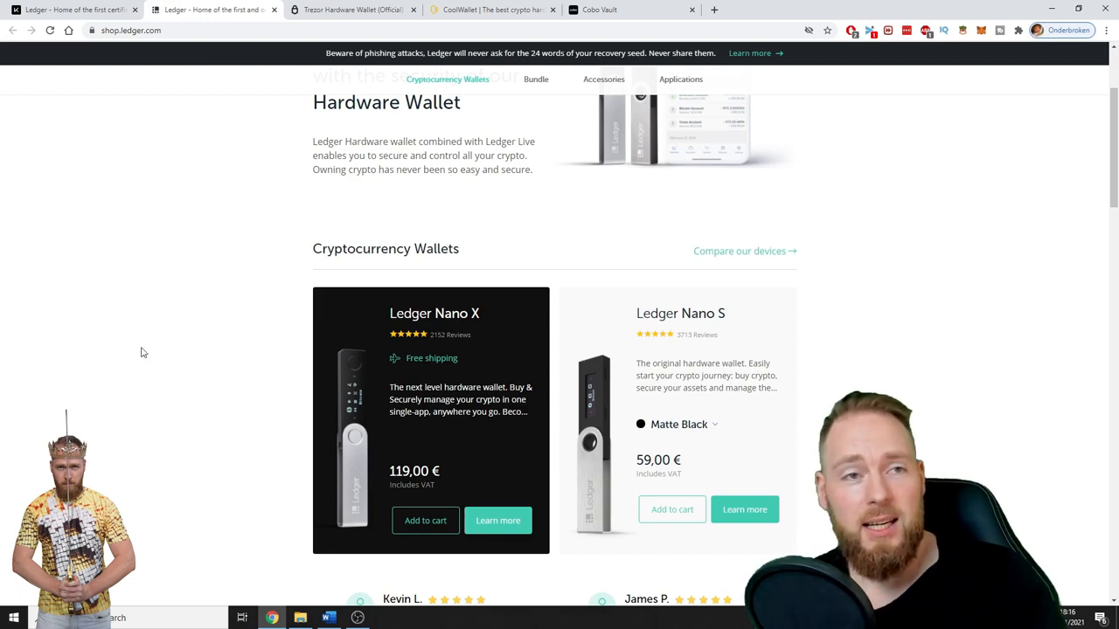
pyautogui.moveTo(98, 253)
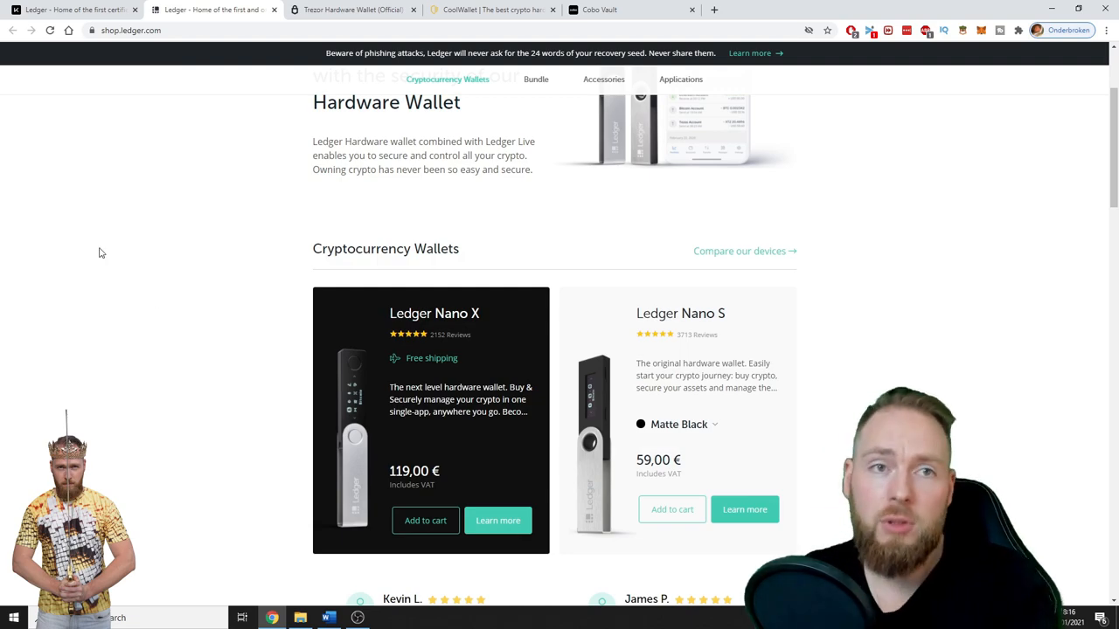
pyautogui.click(350, 11)
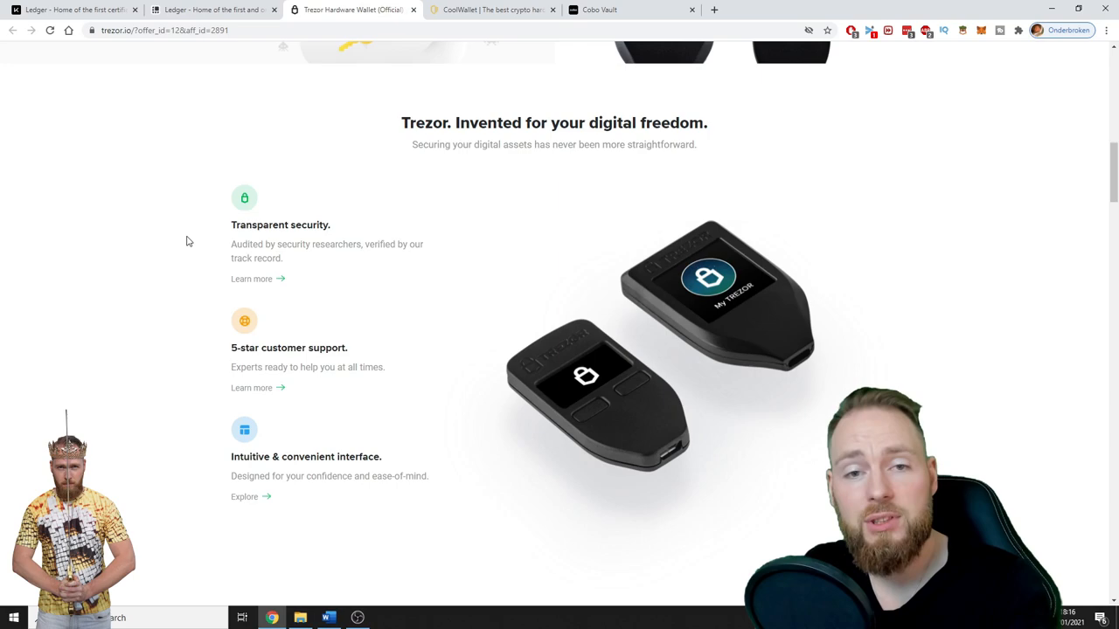
pyautogui.click(493, 10)
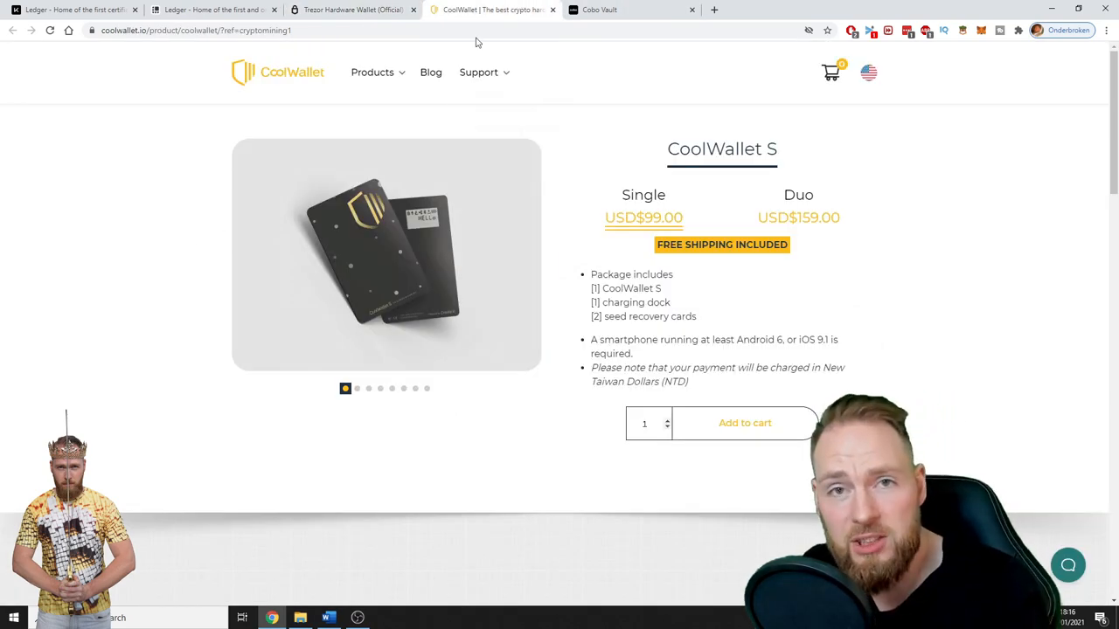
pyautogui.click(600, 11)
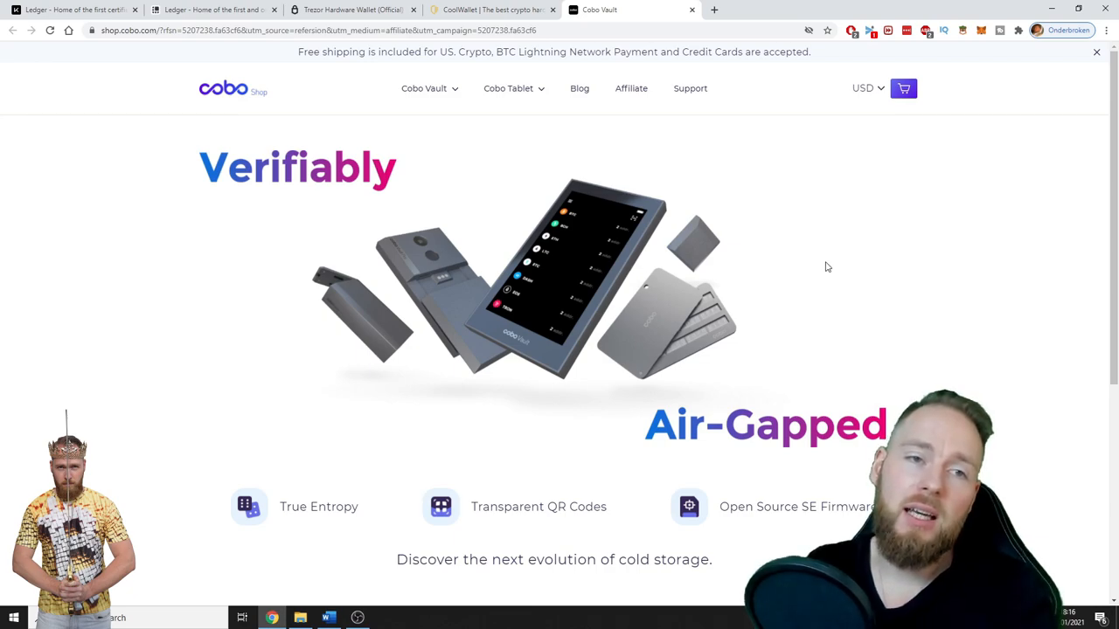
pyautogui.moveTo(919, 268)
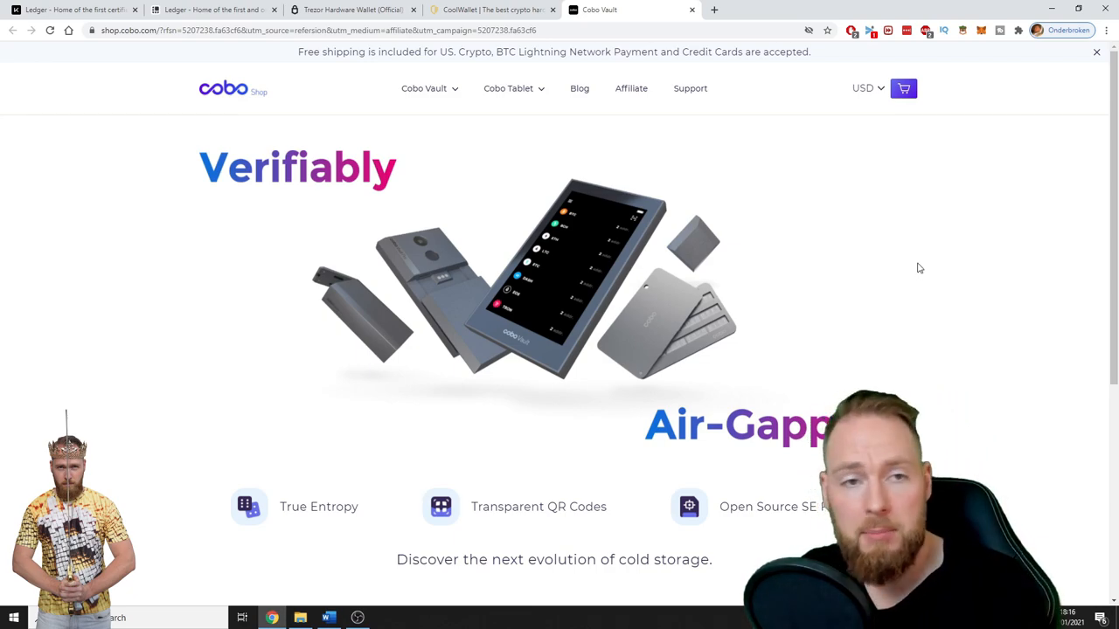
pyautogui.moveTo(816, 255)
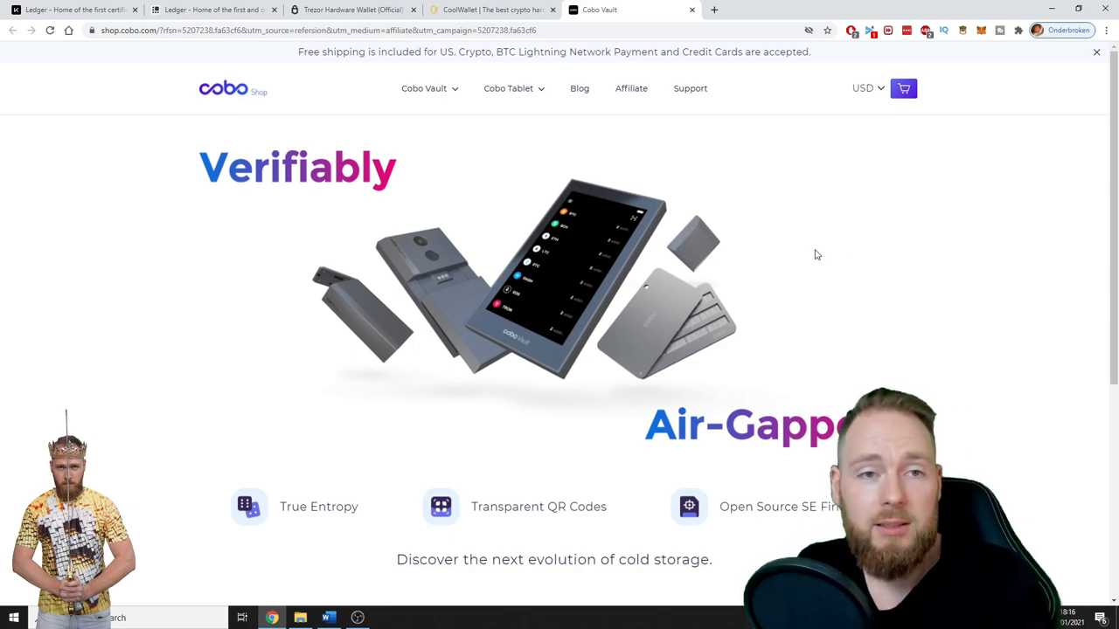
pyautogui.click(491, 11)
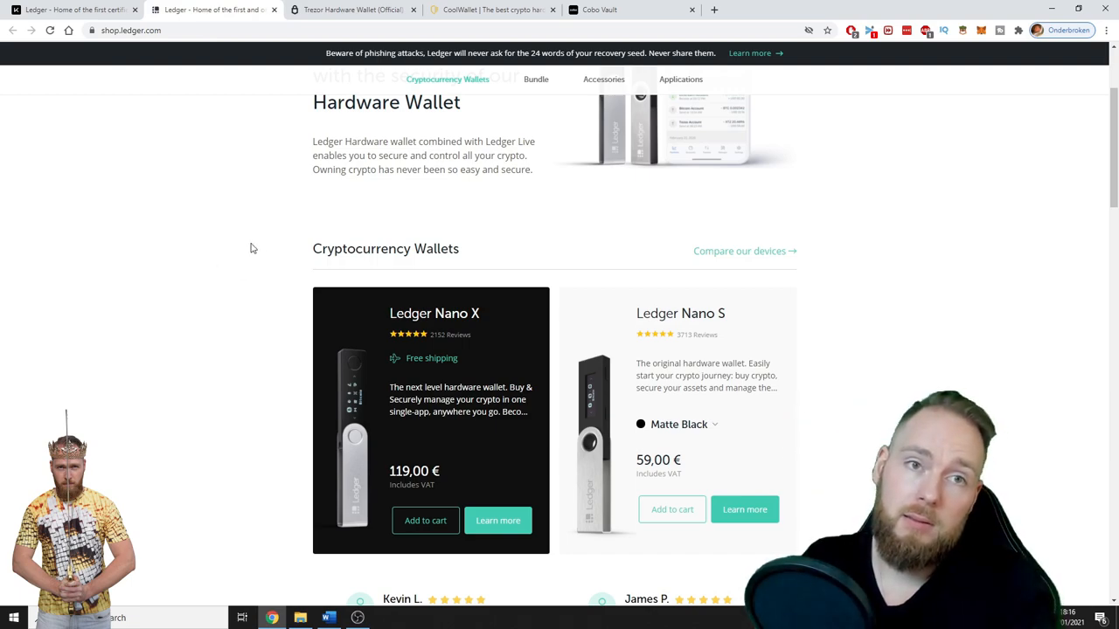
# Return to the Cobo Vault shop page headlined "Verifiably Air-Gapped".
pyautogui.click(350, 10)
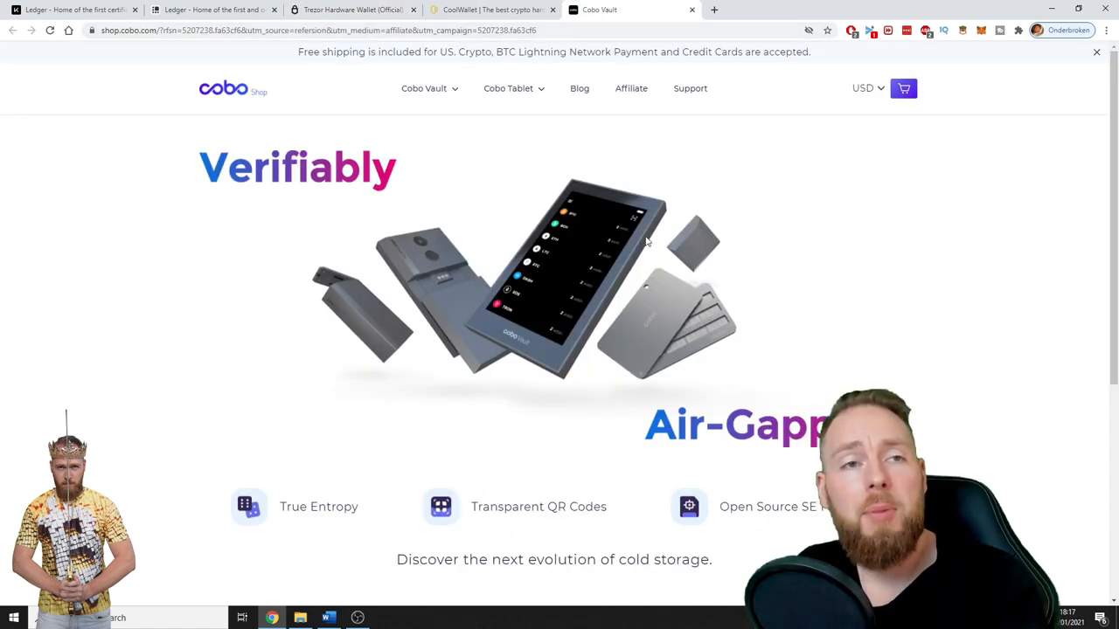
pyautogui.moveTo(234, 330)
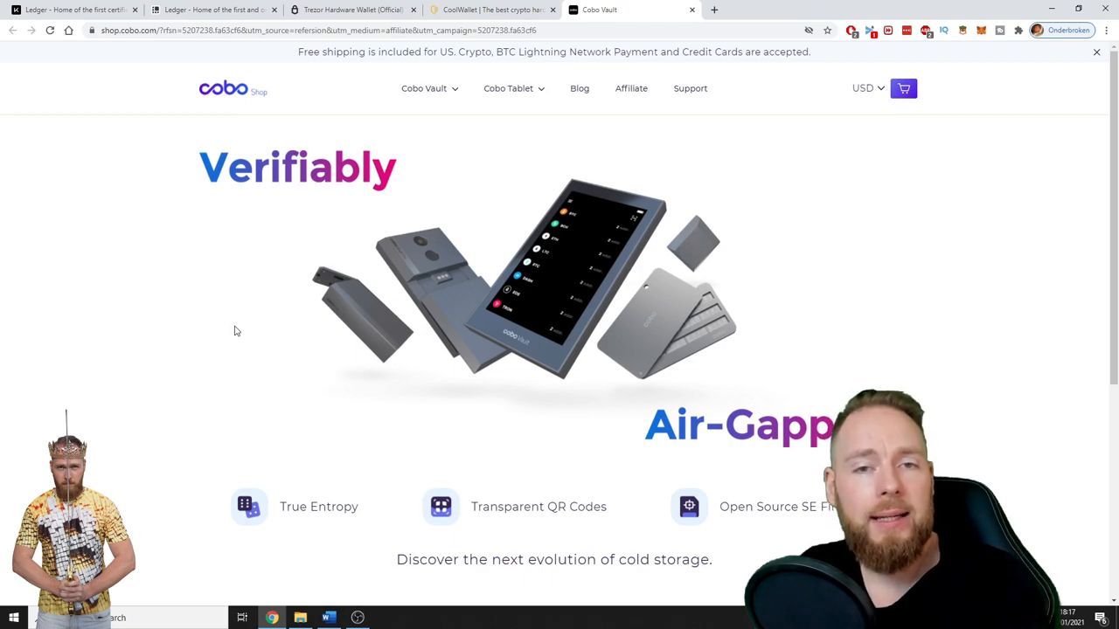
pyautogui.moveTo(378, 313)
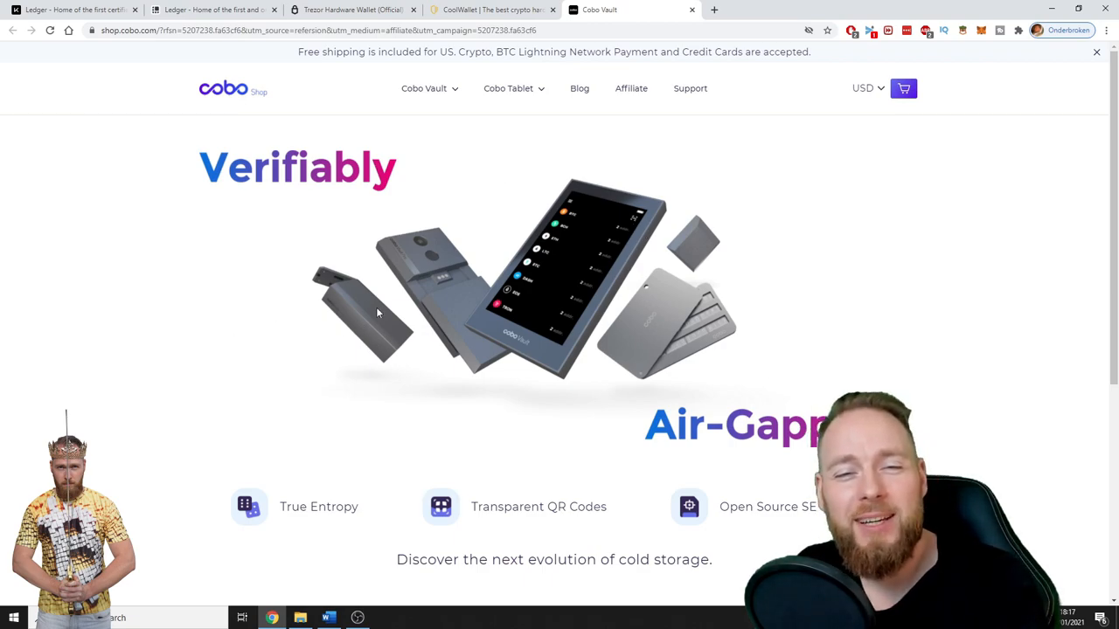
pyautogui.moveTo(388, 297)
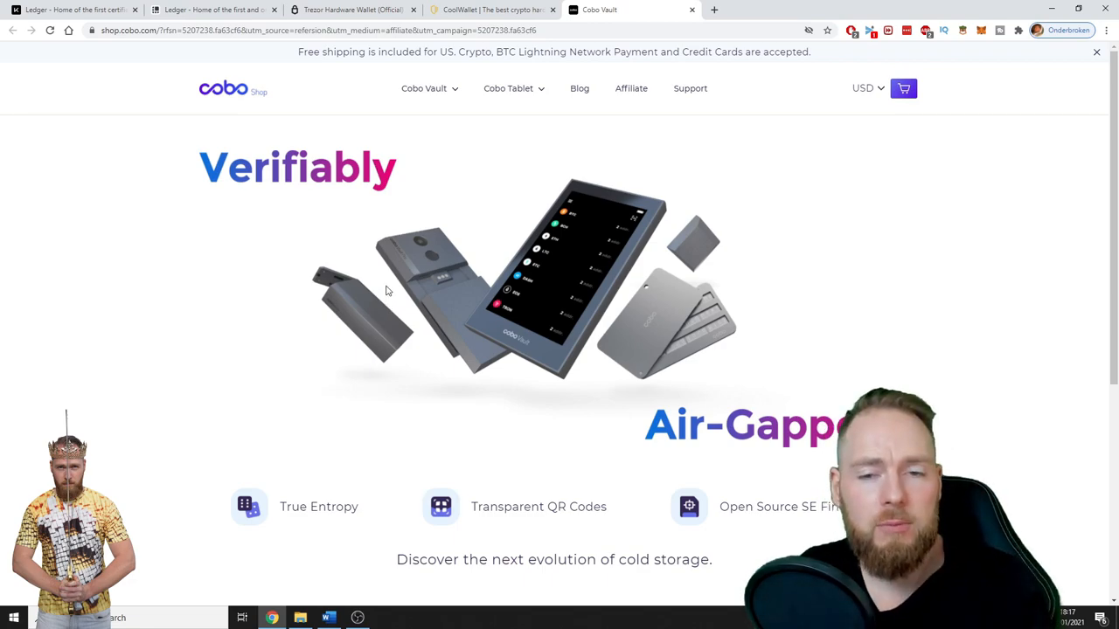
pyautogui.moveTo(488, 341)
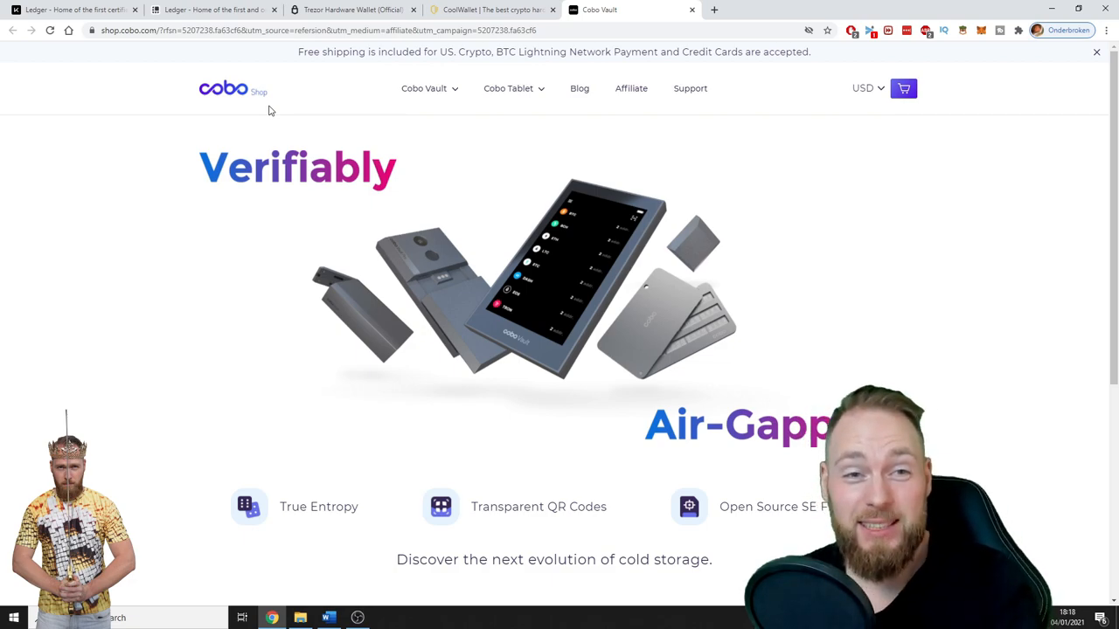
pyautogui.moveTo(266, 96)
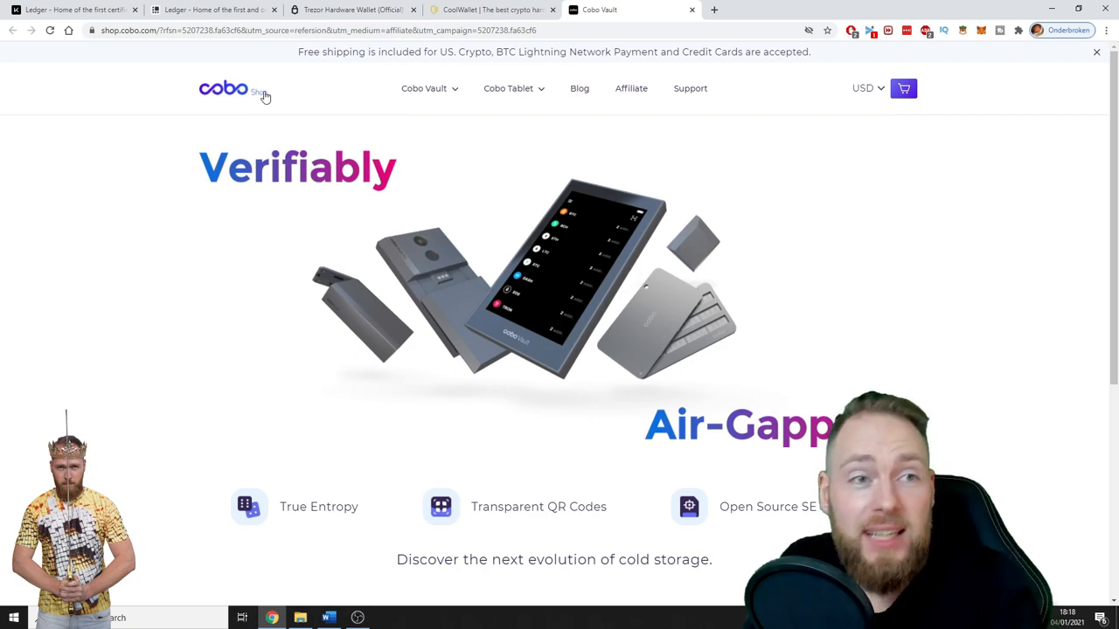
# Return to the Kit.co Crypto Mining profile and scroll through its 11 kits.
pyautogui.click(73, 10)
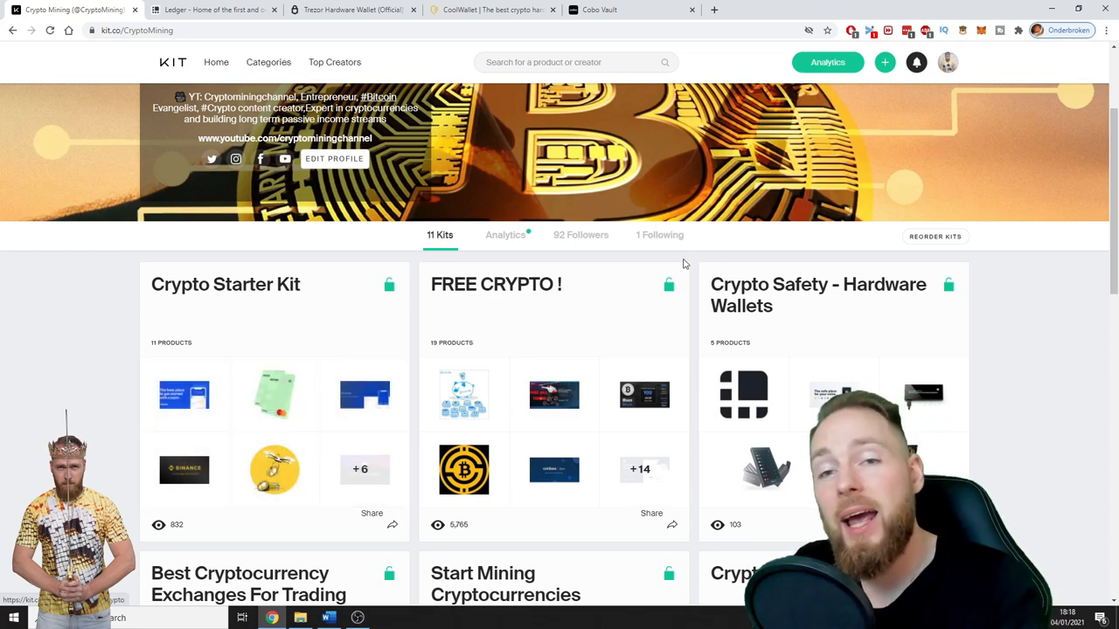
pyautogui.scroll(-3)
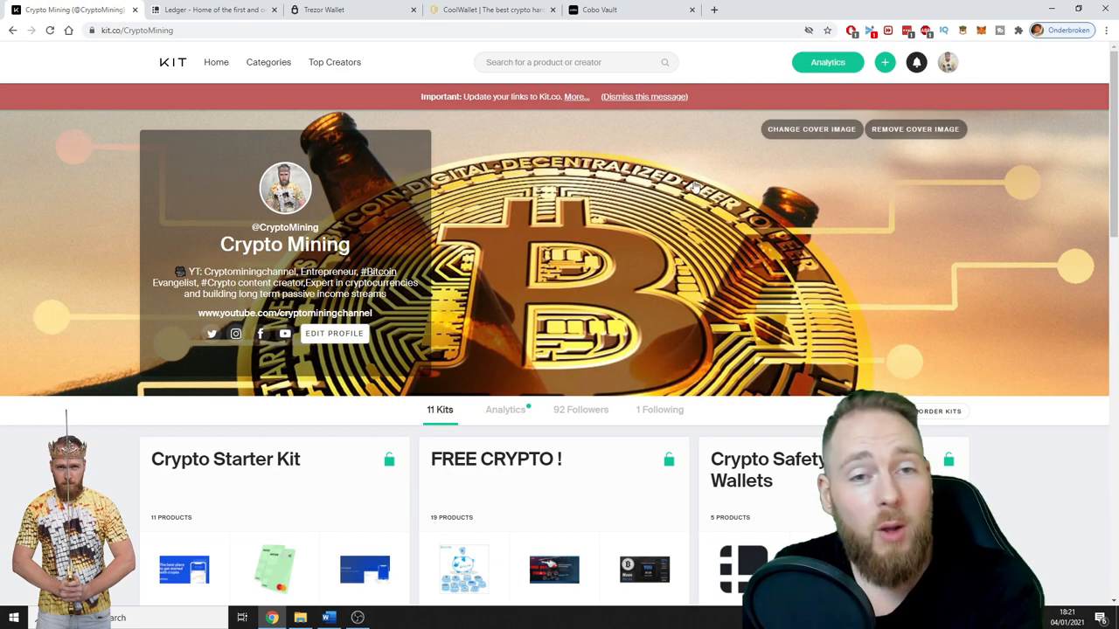
pyautogui.scroll(-3)
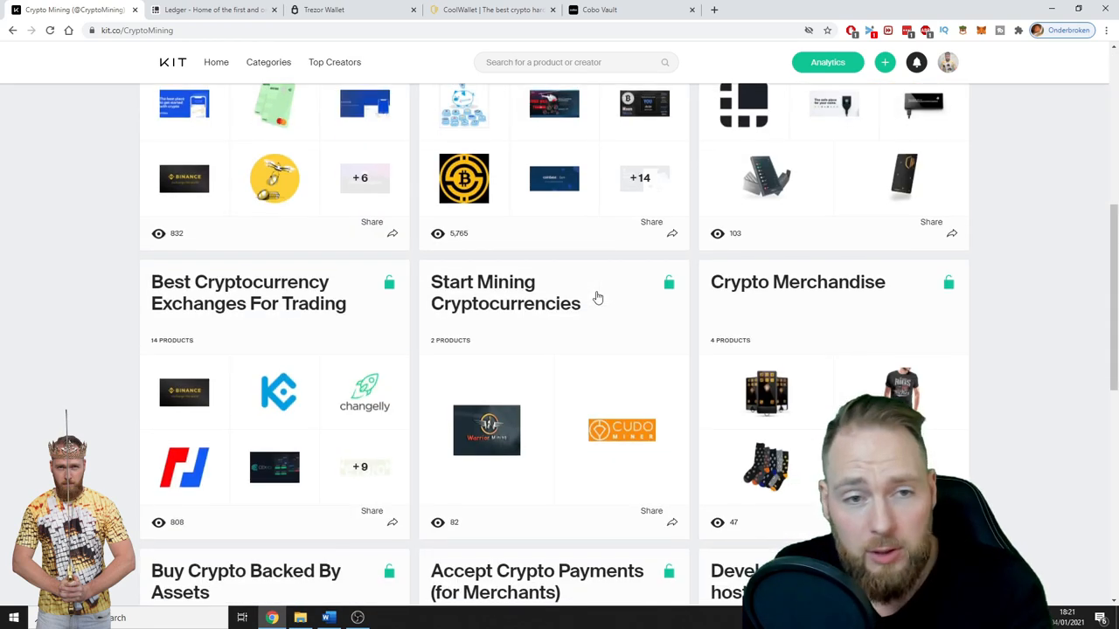
pyautogui.scroll(3)
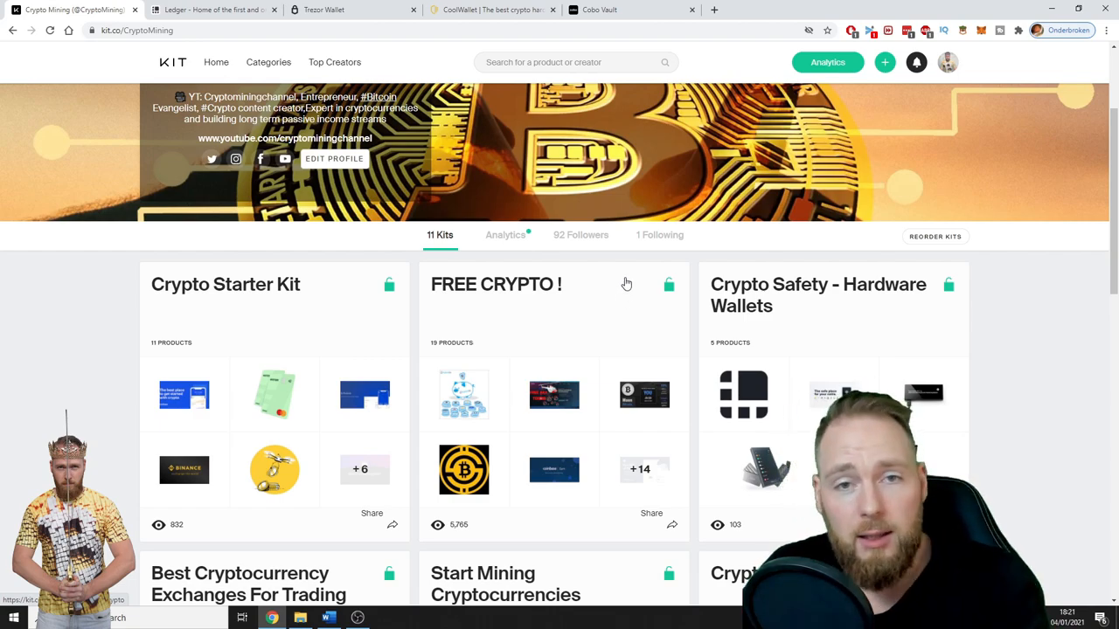
pyautogui.moveTo(77, 379)
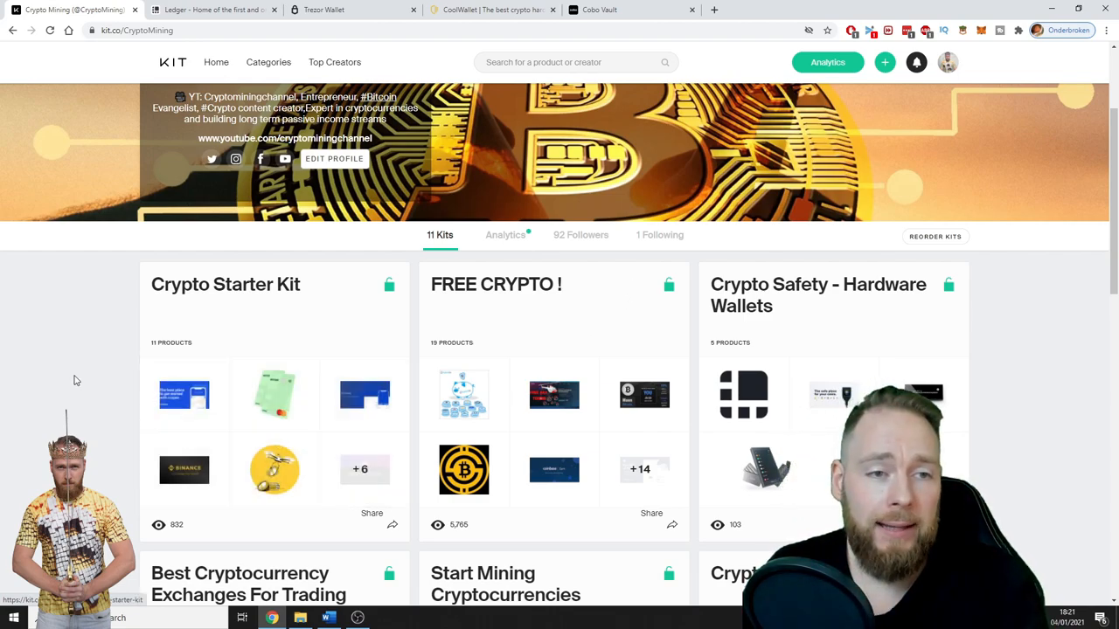